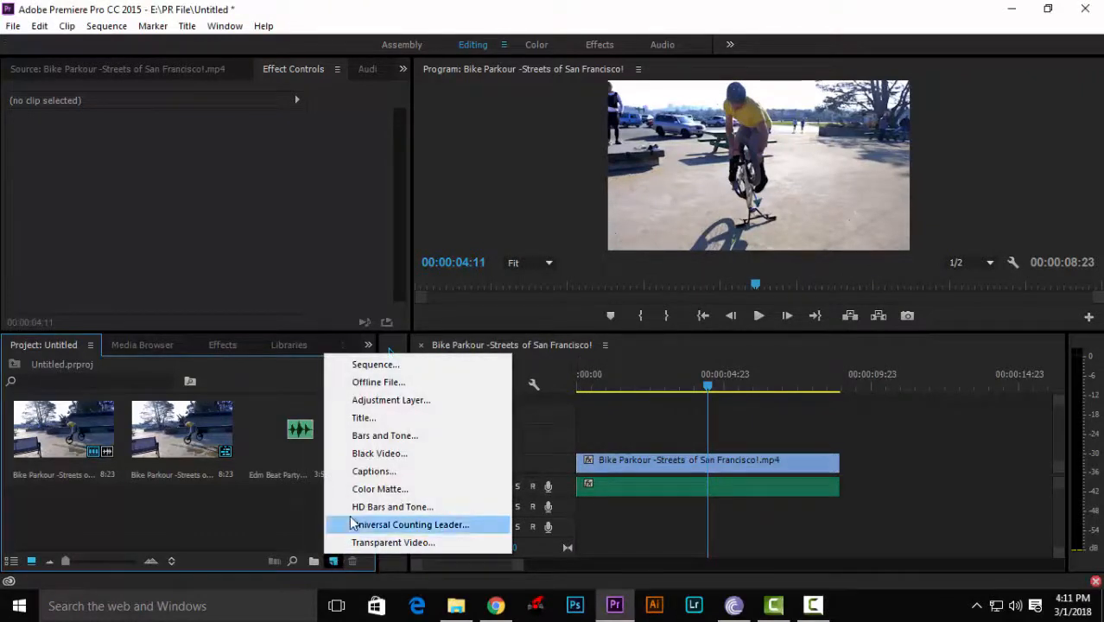
pyautogui.moveTo(380, 488)
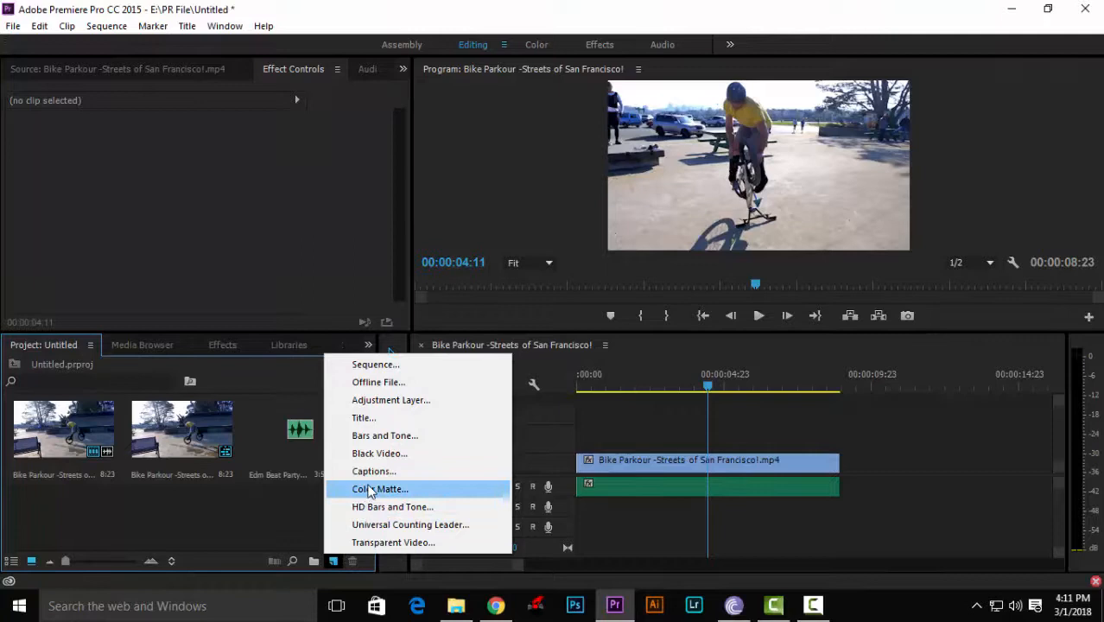
# Create a new Color Matte item with default video settings and black as its colour
pyautogui.click(380, 489)
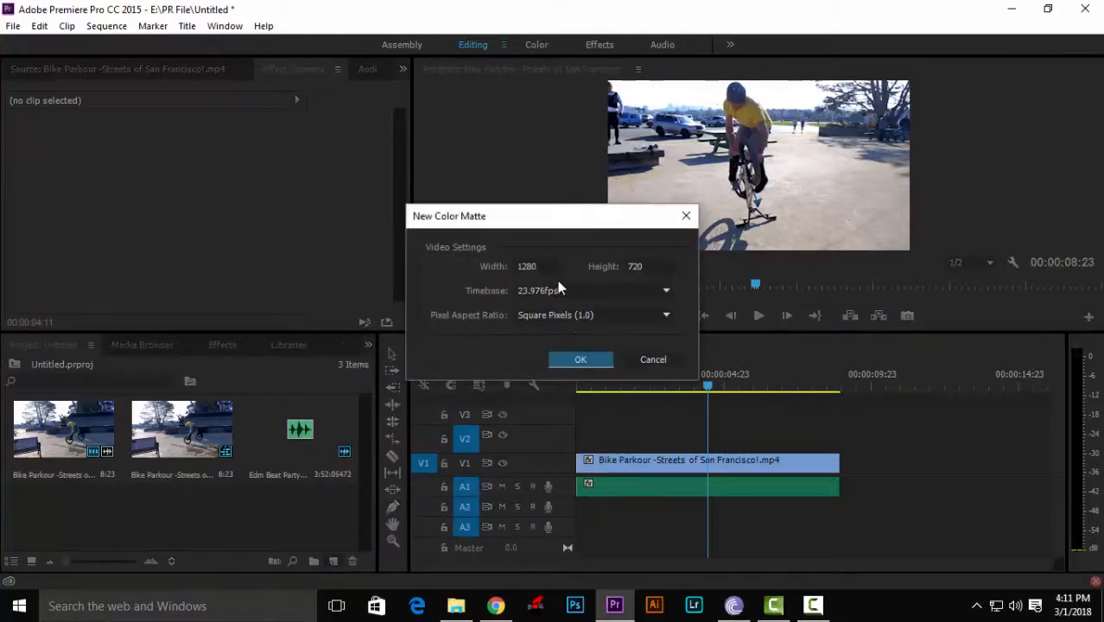
pyautogui.click(581, 360)
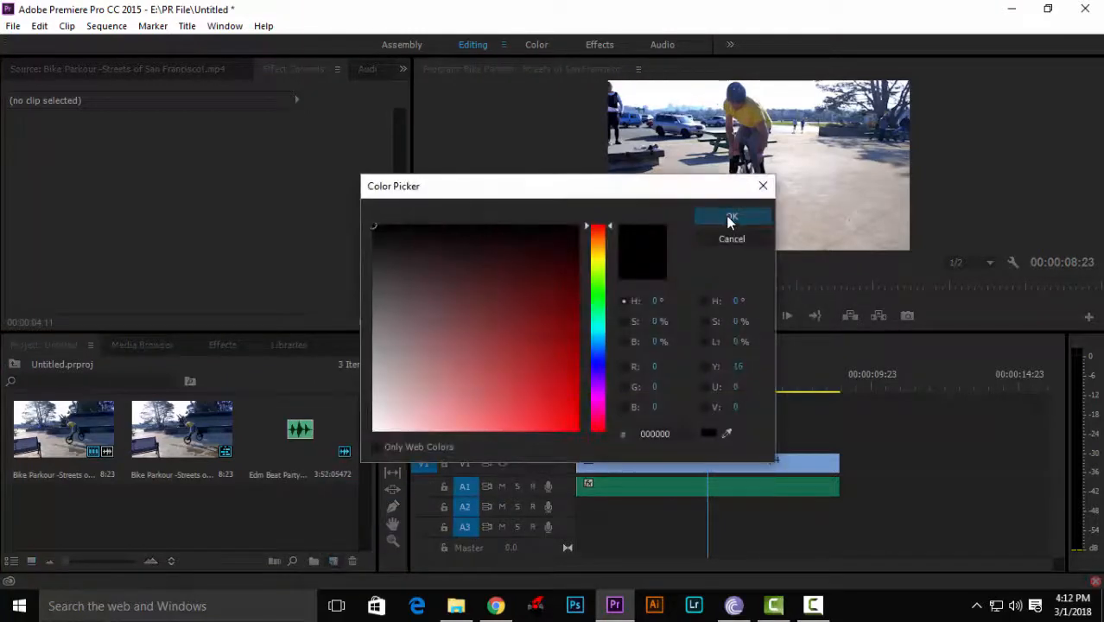
pyautogui.click(732, 215)
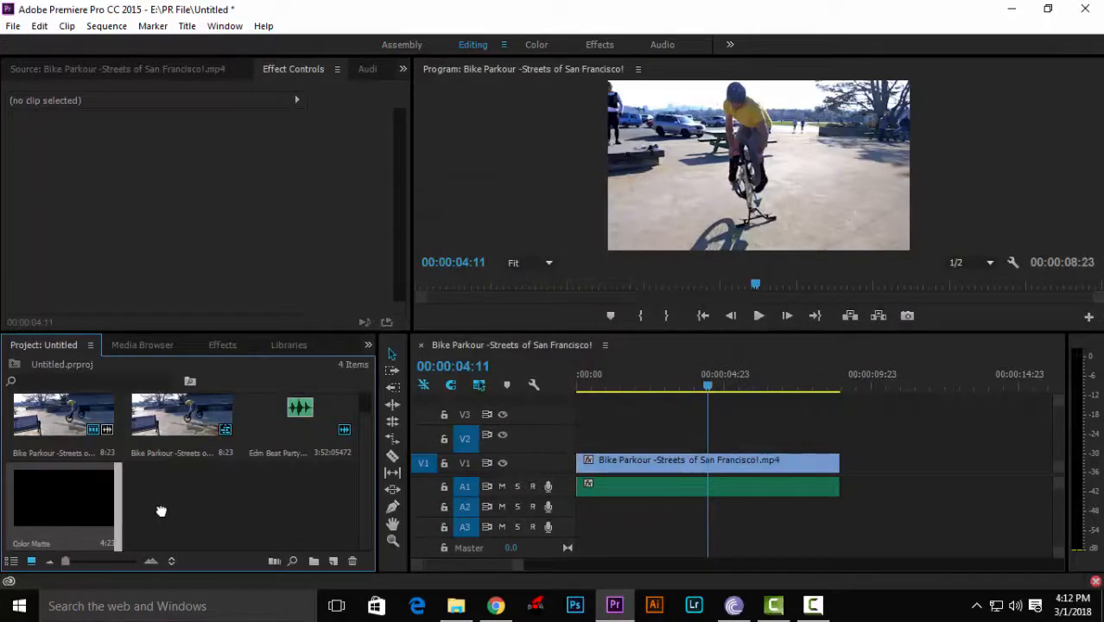
# Drag the black Color Matte onto V2 above the bike parkour clip near 00:00:04:12
pyautogui.moveTo(66, 497); pyautogui.dragTo(659, 439)
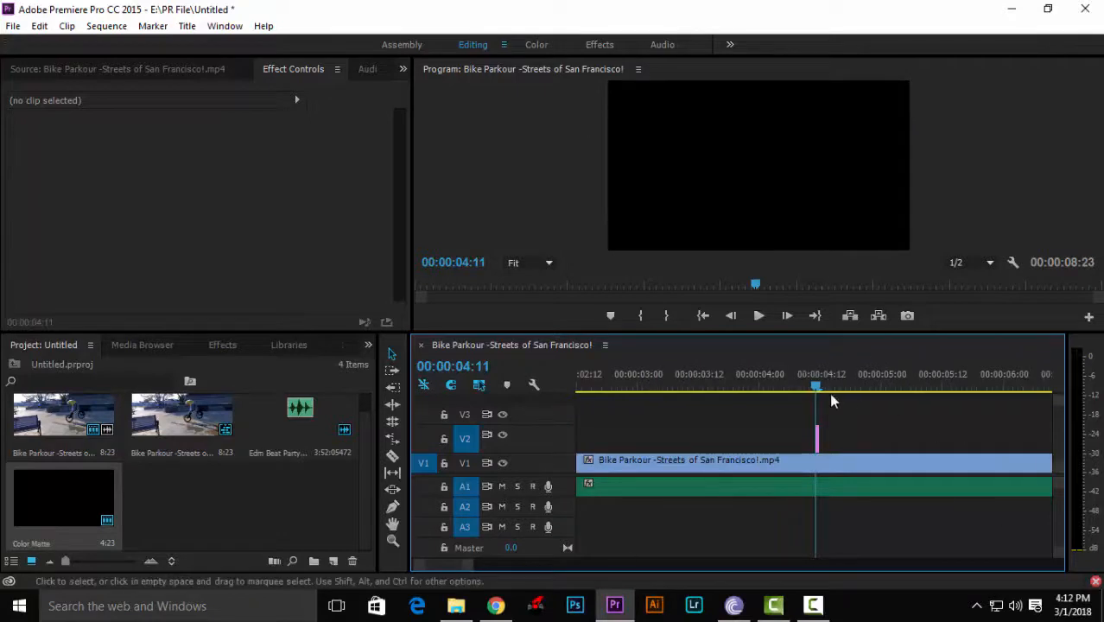
# Duplicate the short matte into spaced flashes on V2 and scrub the playhead to preview
pyautogui.click(816, 435)
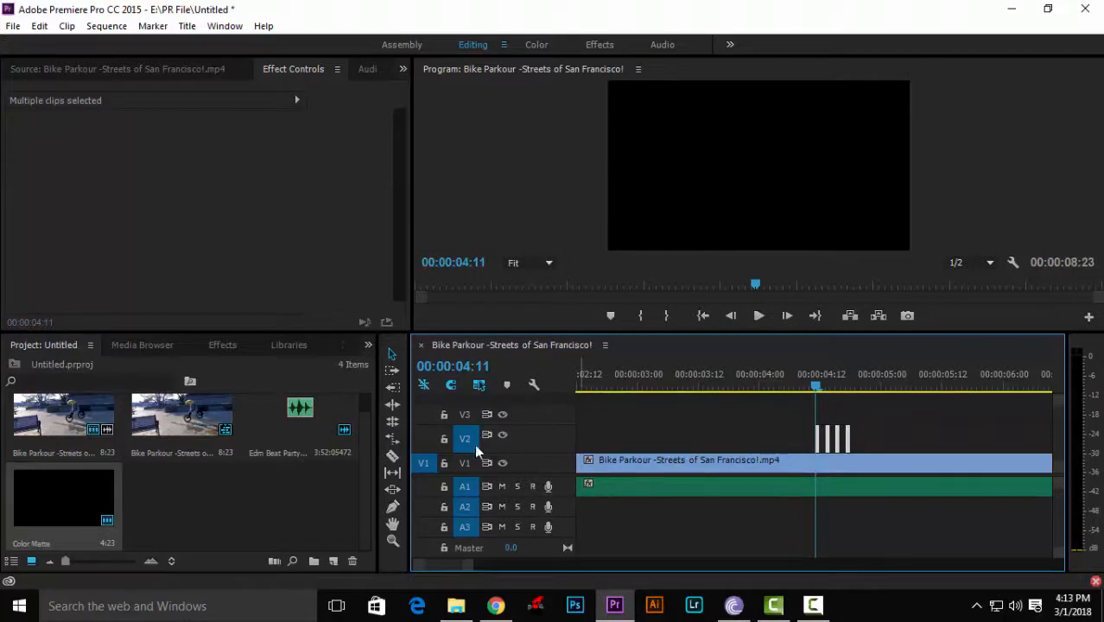
pyautogui.moveTo(815, 387); pyautogui.dragTo(855, 387)
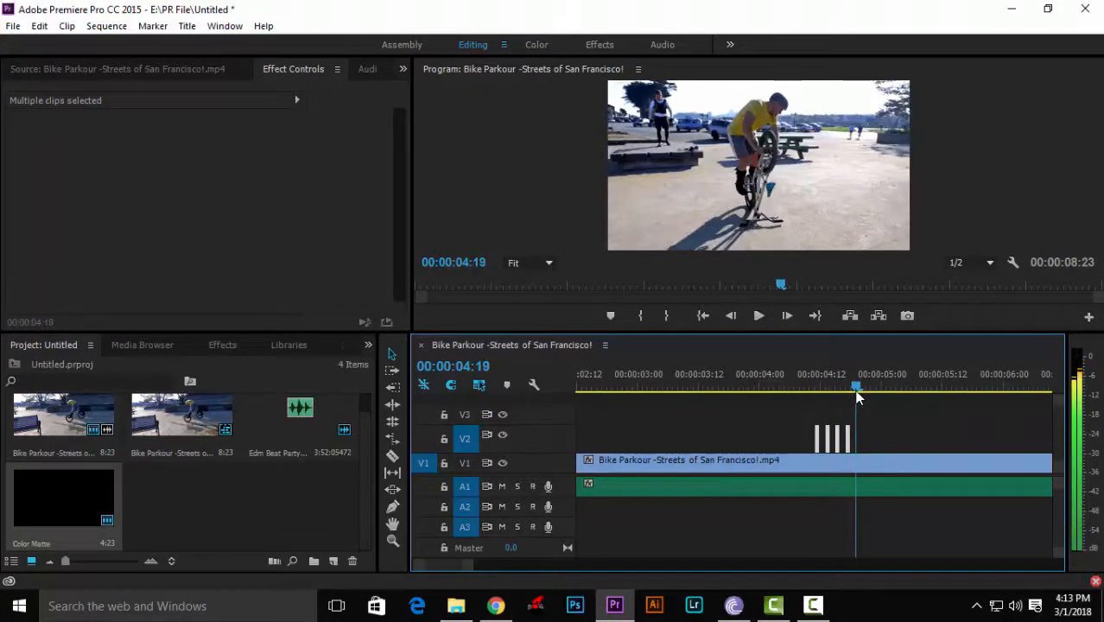